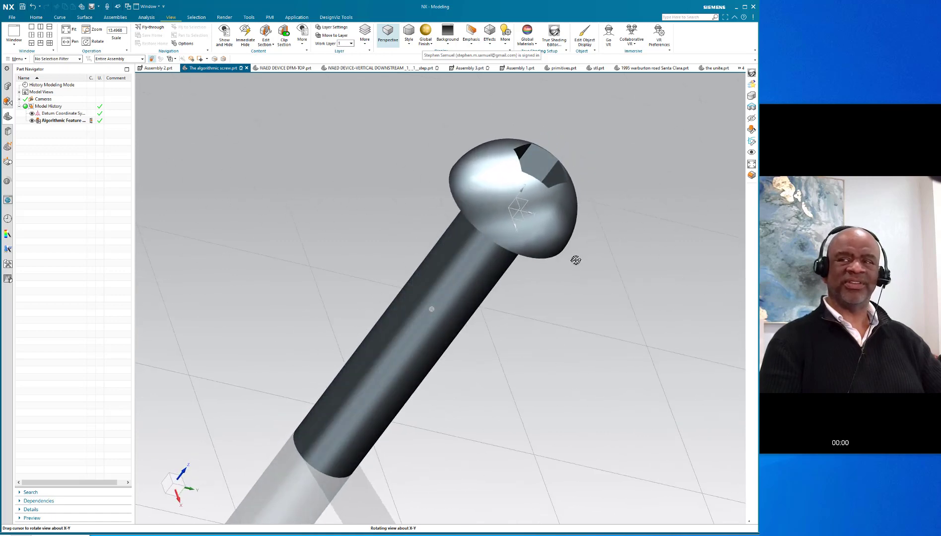
{"action": "mouse_move", "coordinate": [593, 160]}
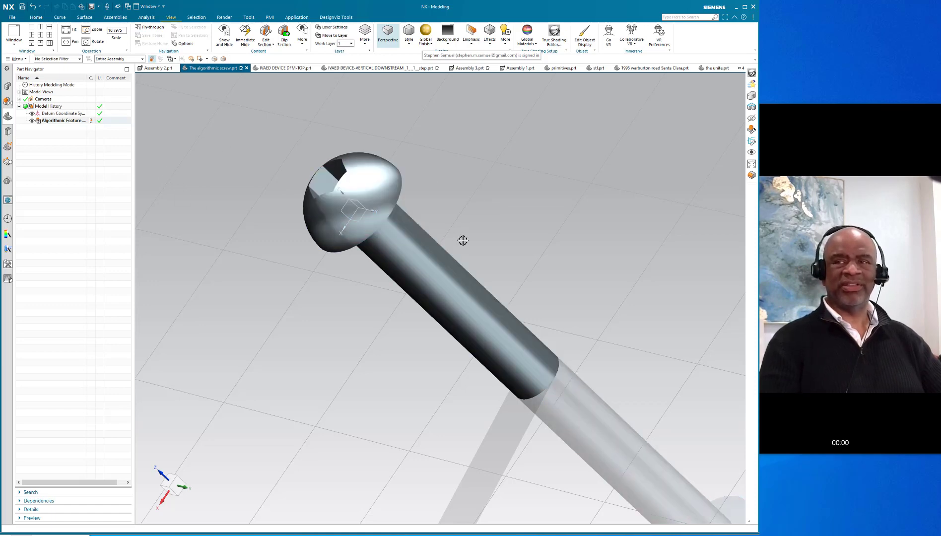
{"action": "mouse_move", "coordinate": [529, 185]}
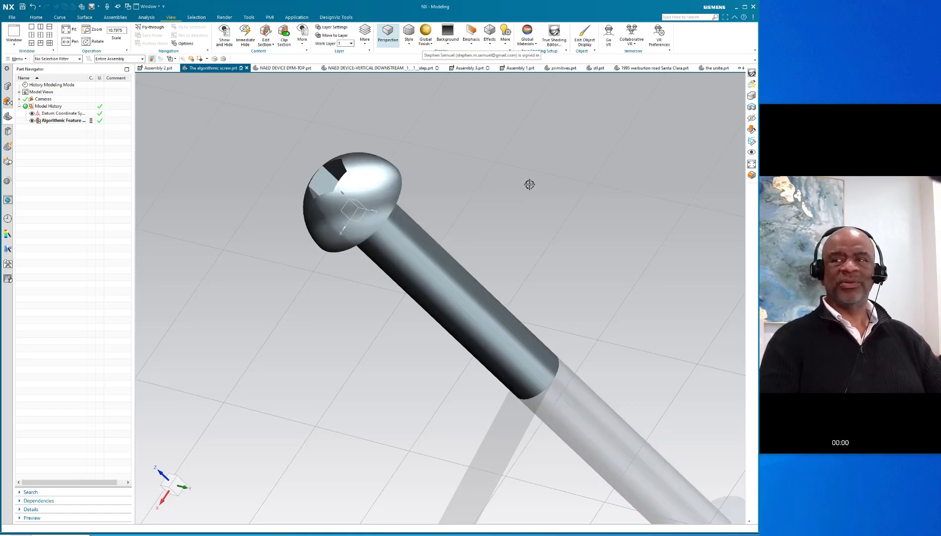
{"action": "mouse_move", "coordinate": [223, 150]}
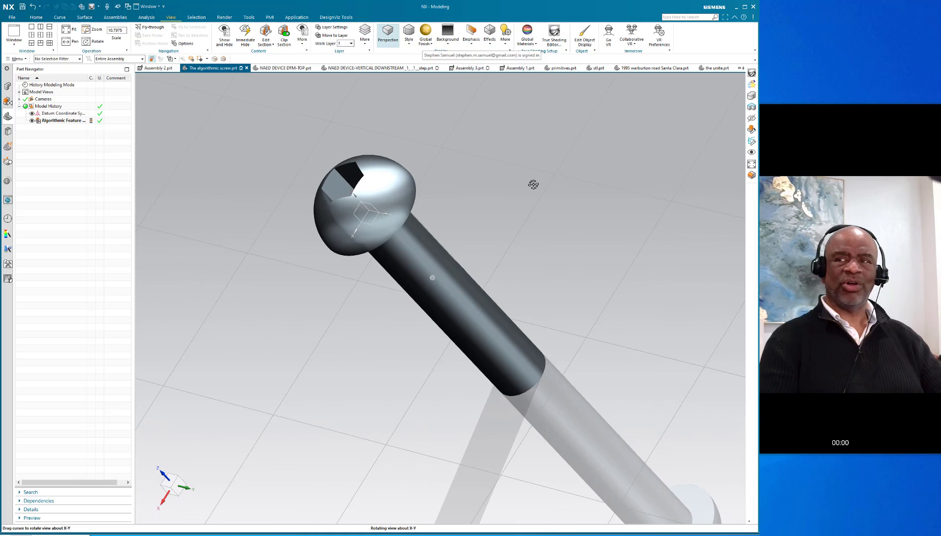
{"action": "mouse_move", "coordinate": [462, 158]}
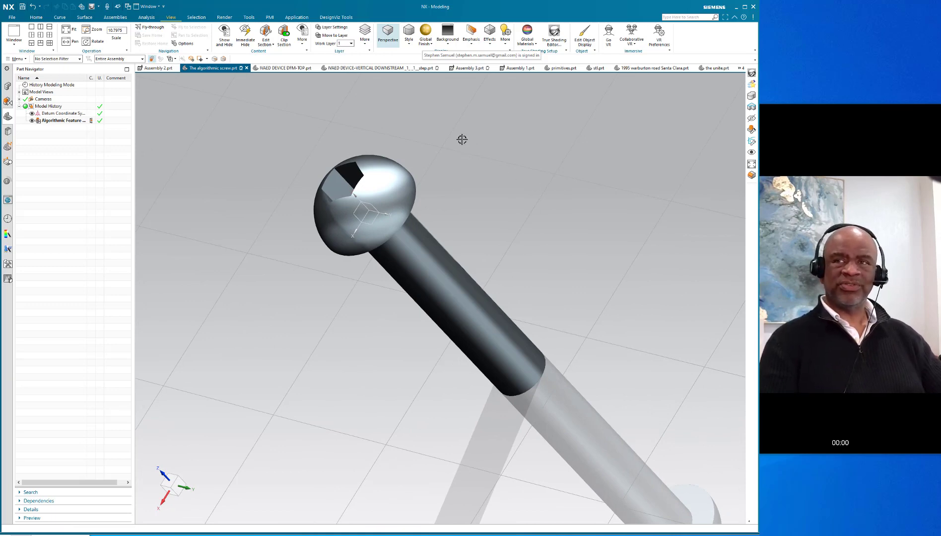
{"action": "mouse_move", "coordinate": [448, 118]}
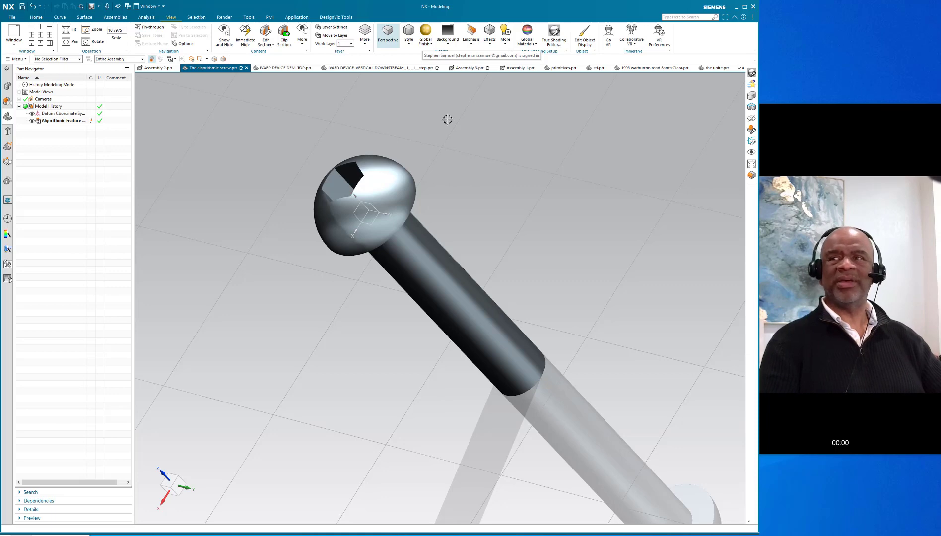
{"action": "mouse_move", "coordinate": [816, 114]}
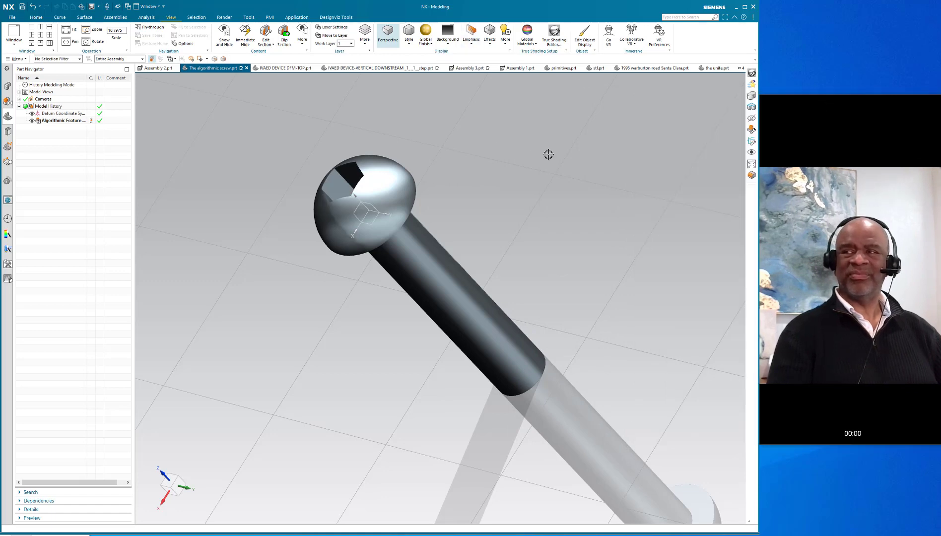
{"action": "mouse_move", "coordinate": [593, 174]}
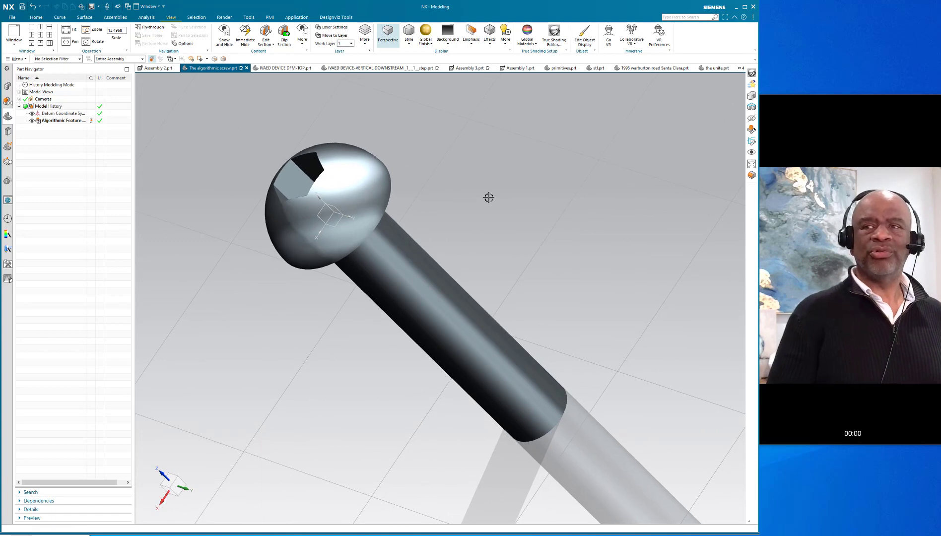
{"action": "mouse_move", "coordinate": [483, 198]}
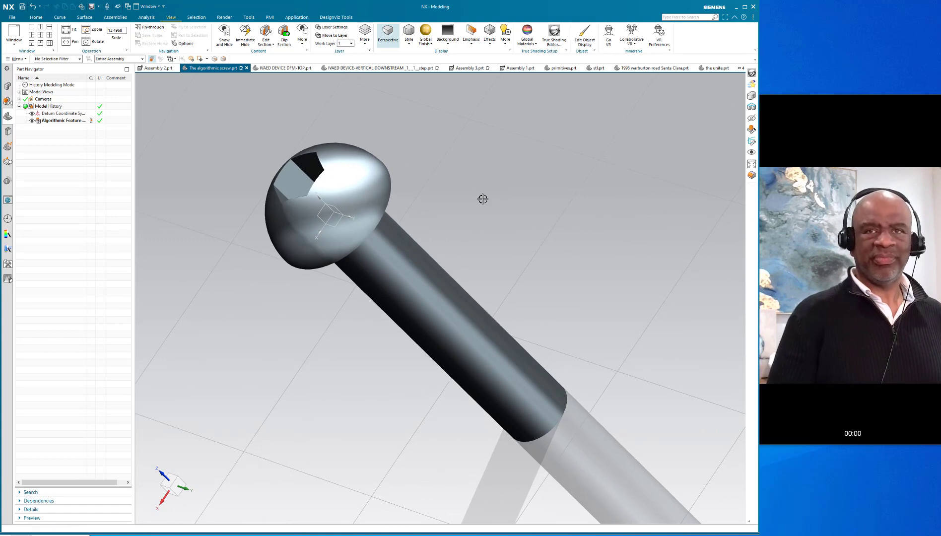
- Delete the existing Algorithmic Feature so only the datum coordinate system remains
{"action": "right_click", "coordinate": [63, 120]}
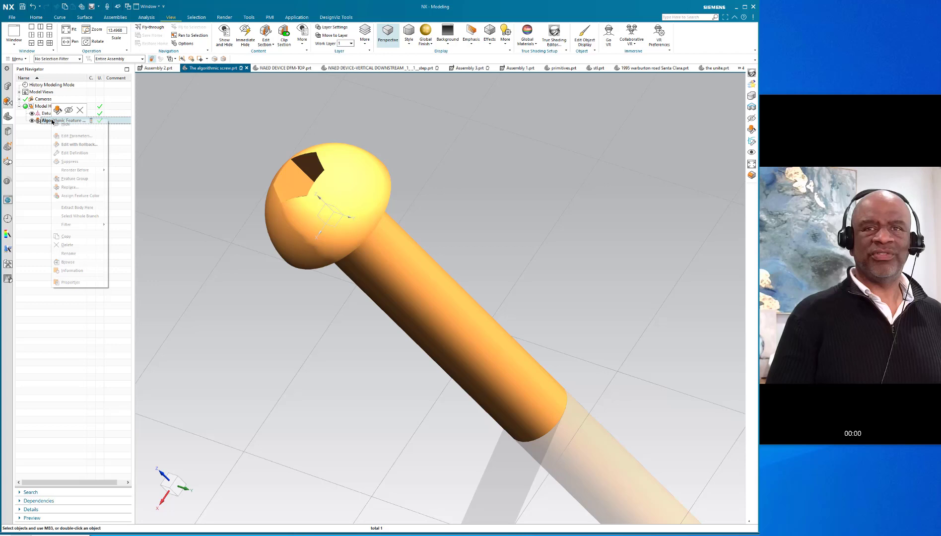
{"action": "left_click", "coordinate": [66, 244]}
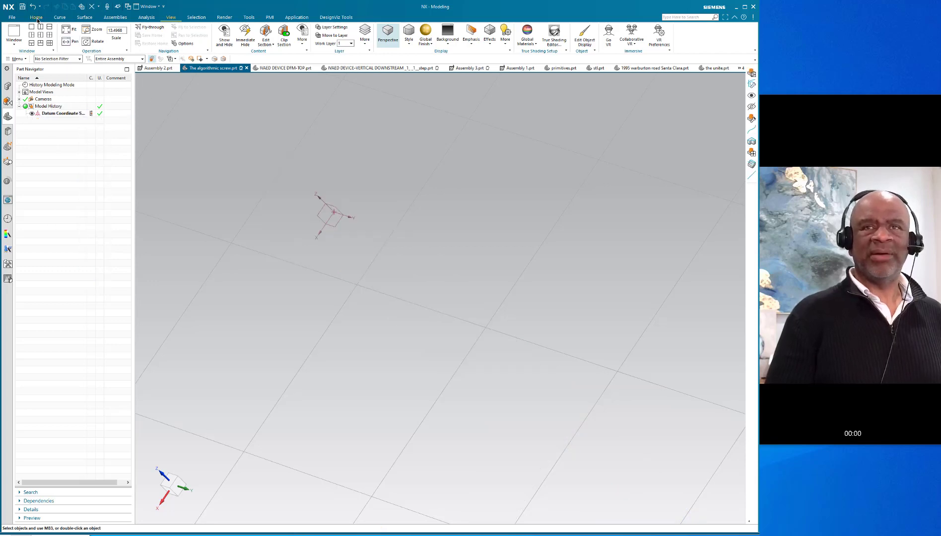
- Start a new ALGORITHMIC_SCREW feature from the Reuse Library
{"action": "left_click", "coordinate": [8, 200]}
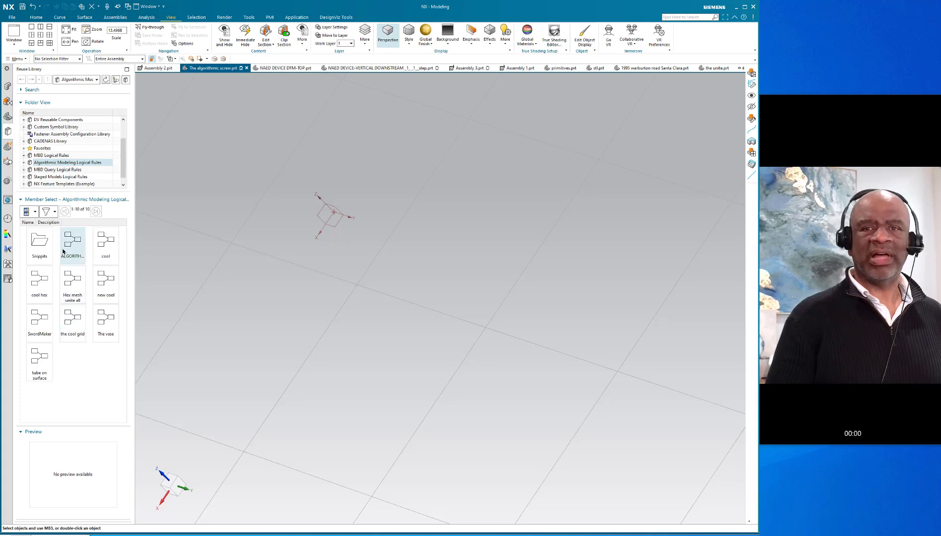
{"action": "double_click", "coordinate": [72, 241]}
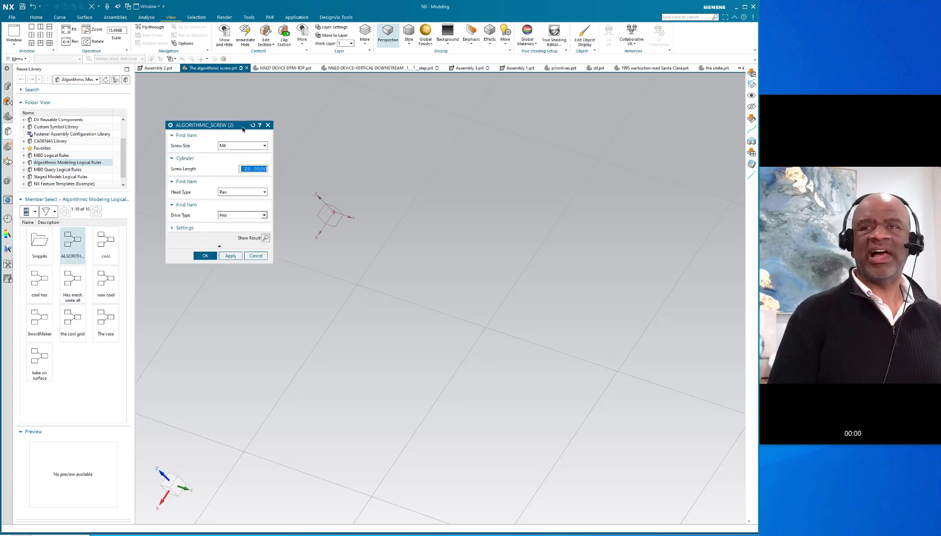
{"action": "left_click_drag", "start_coordinate": [204, 125], "coordinate": [248, 115]}
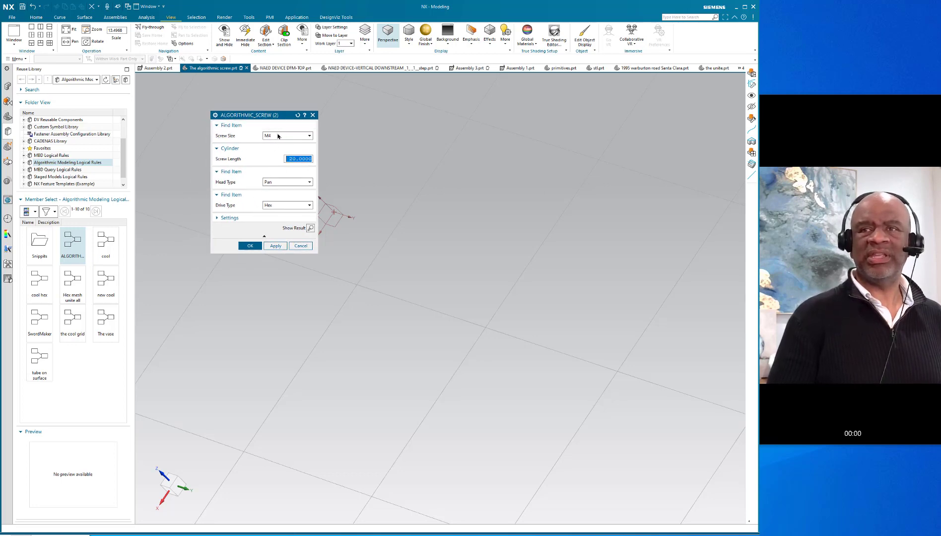
- Set screw size M6, length 24, socket head and hex drive
{"action": "left_click", "coordinate": [308, 135]}
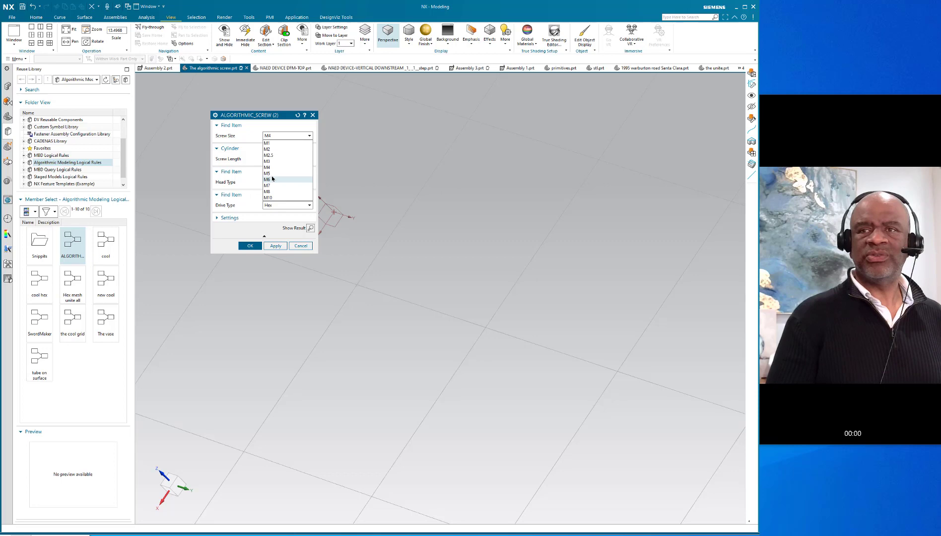
{"action": "left_click", "coordinate": [267, 179]}
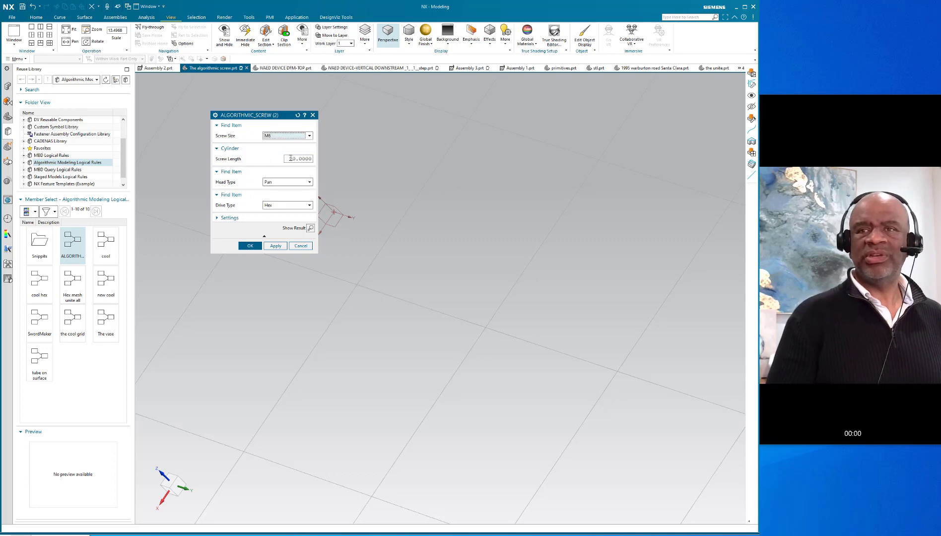
{"action": "triple_click", "coordinate": [299, 158]}
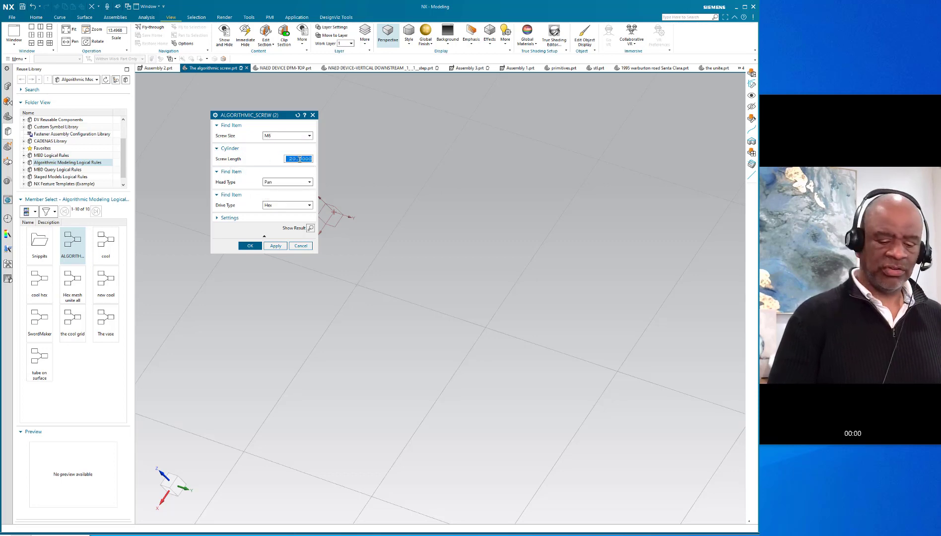
{"action": "type", "text": "24"}
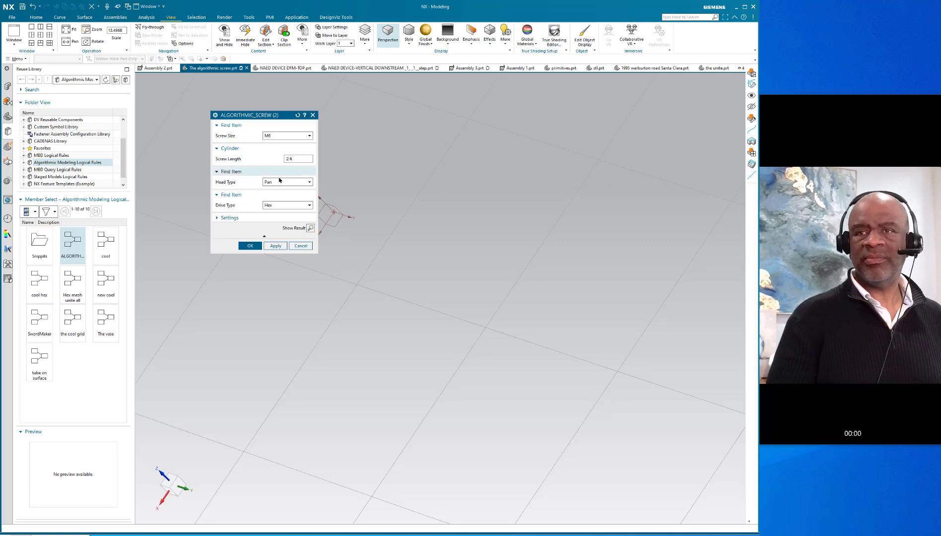
{"action": "left_click", "coordinate": [307, 181]}
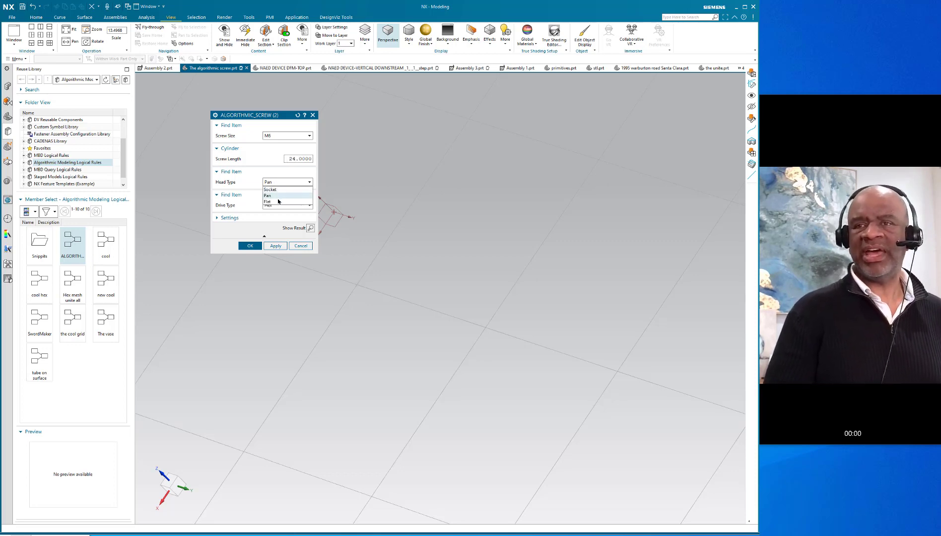
{"action": "left_click", "coordinate": [270, 189]}
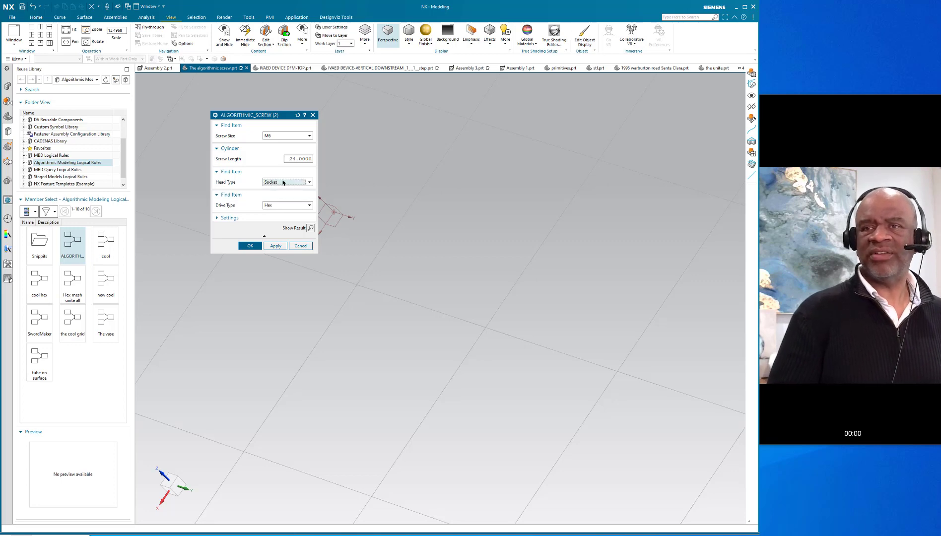
{"action": "left_click", "coordinate": [308, 205]}
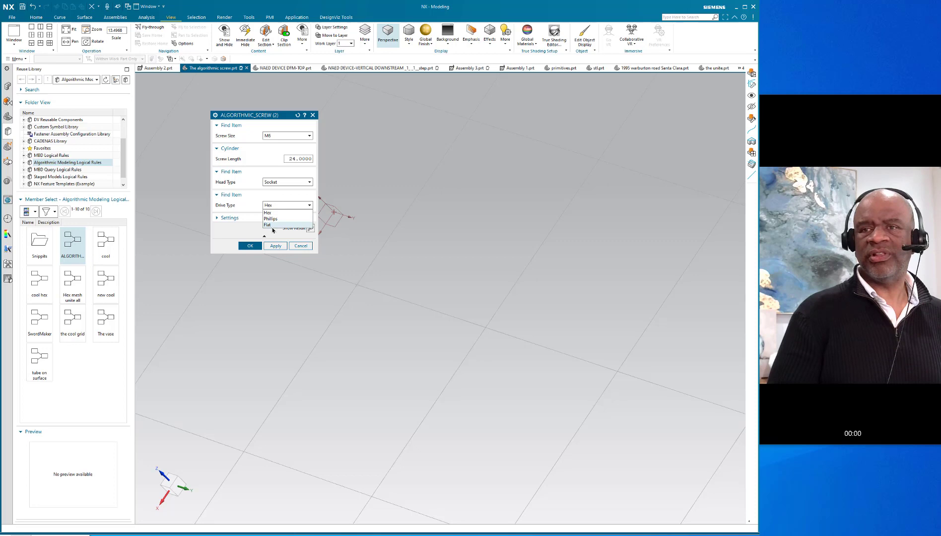
{"action": "left_click", "coordinate": [268, 206]}
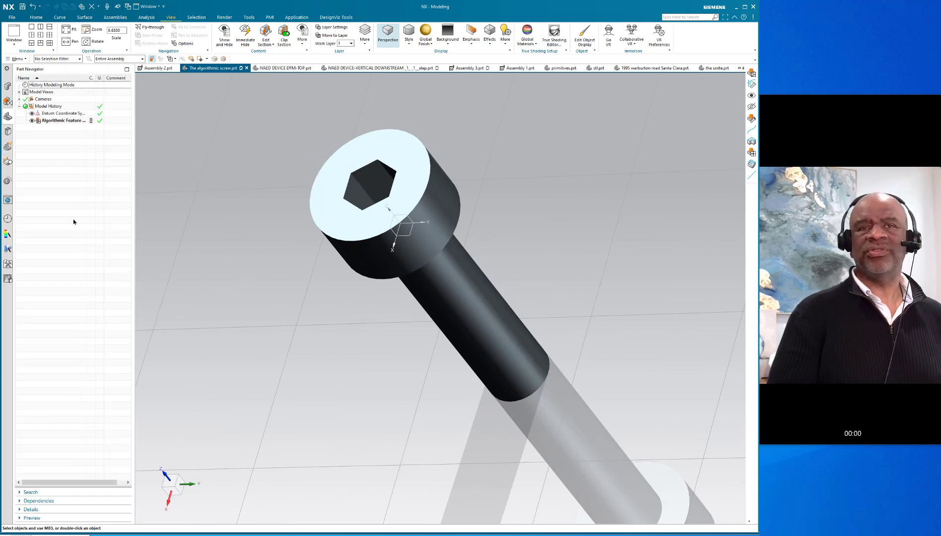
- Edit the screw feature to use a pan head with a Phillips drive
{"action": "right_click", "coordinate": [57, 120]}
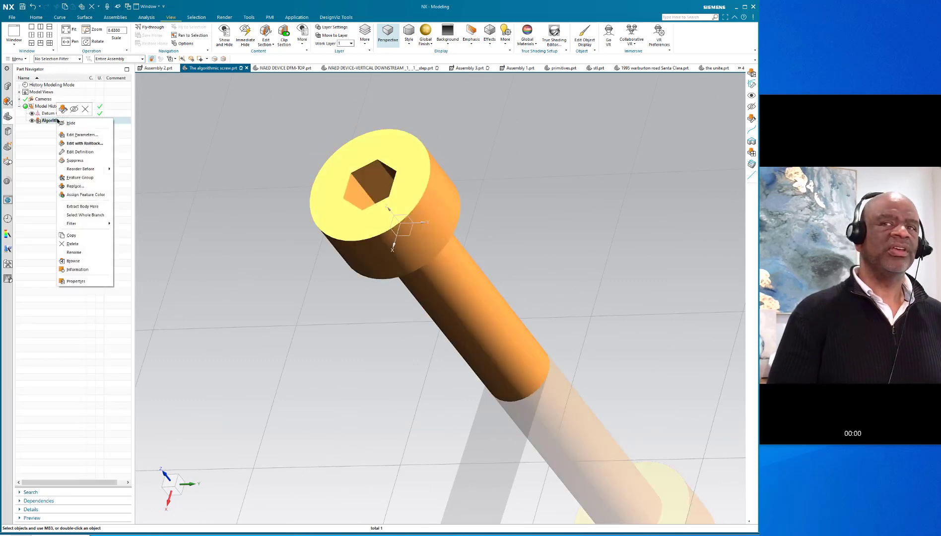
{"action": "left_click", "coordinate": [83, 134]}
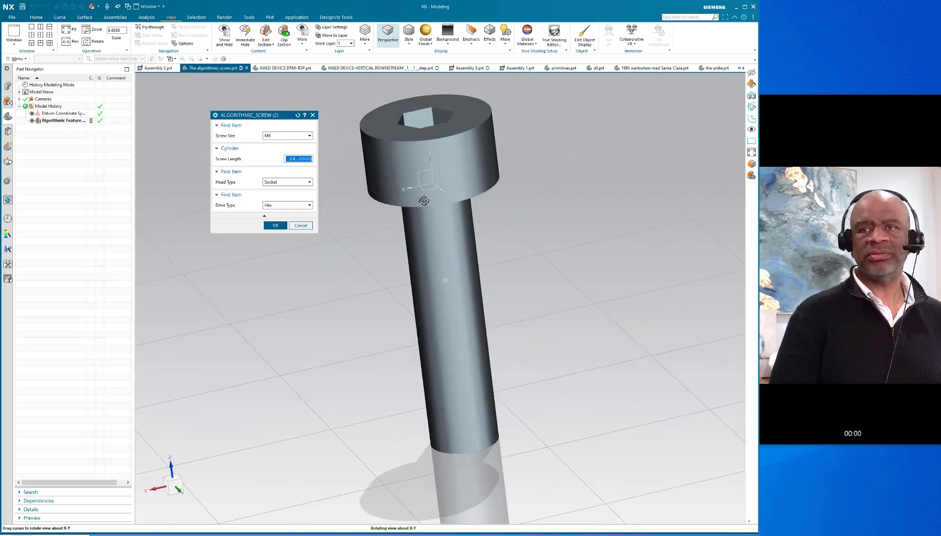
{"action": "left_click", "coordinate": [308, 182]}
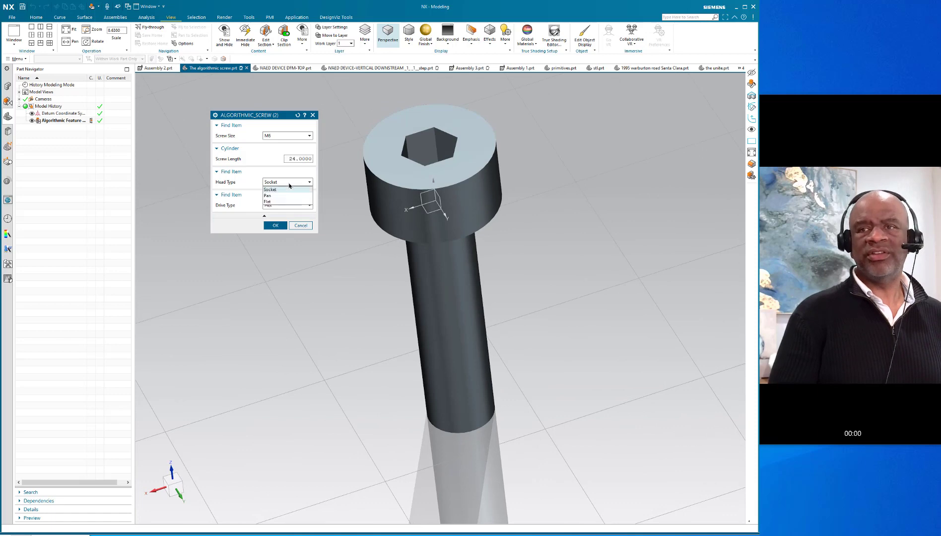
{"action": "left_click", "coordinate": [267, 195]}
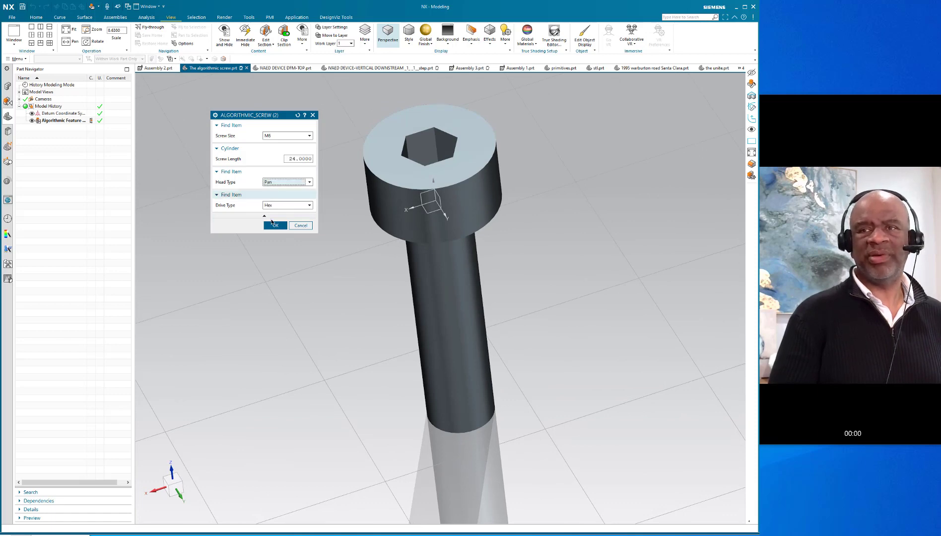
{"action": "left_click", "coordinate": [308, 205]}
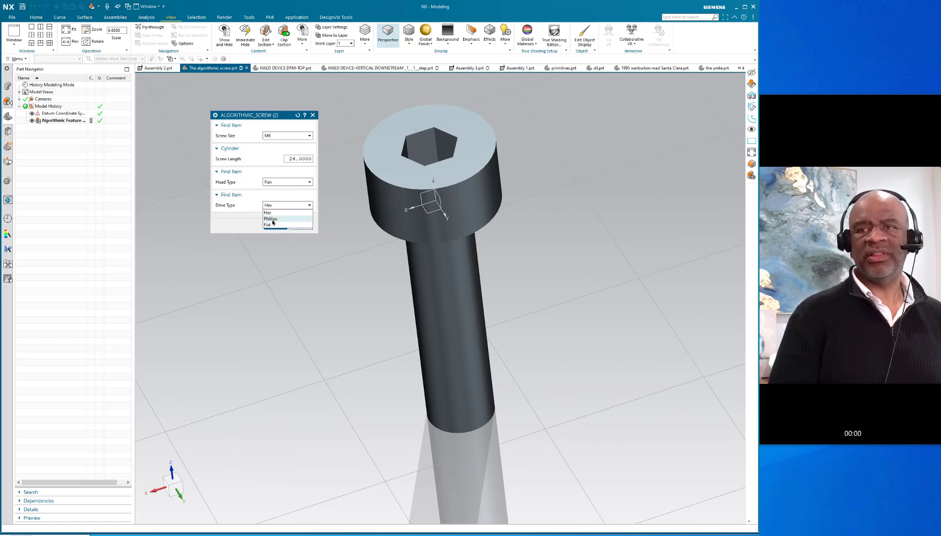
{"action": "left_click", "coordinate": [271, 218]}
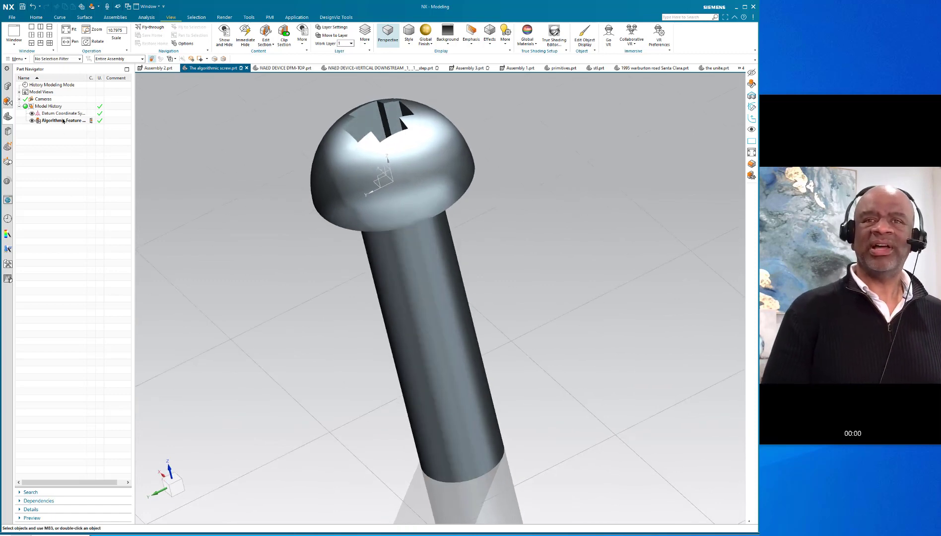
- Open the Algorithmic Feature's definition in the Logic Editor
{"action": "right_click", "coordinate": [51, 120]}
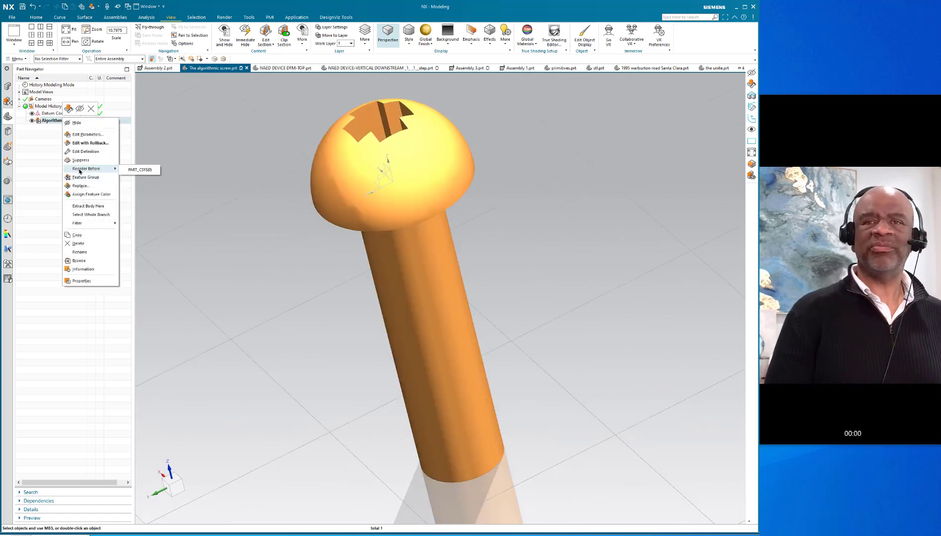
{"action": "mouse_move", "coordinate": [84, 151]}
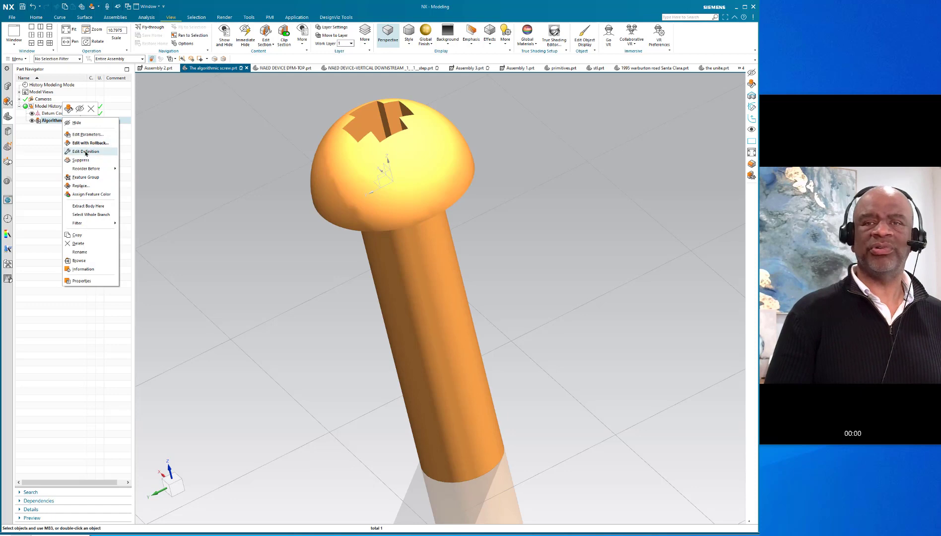
{"action": "left_click", "coordinate": [86, 151]}
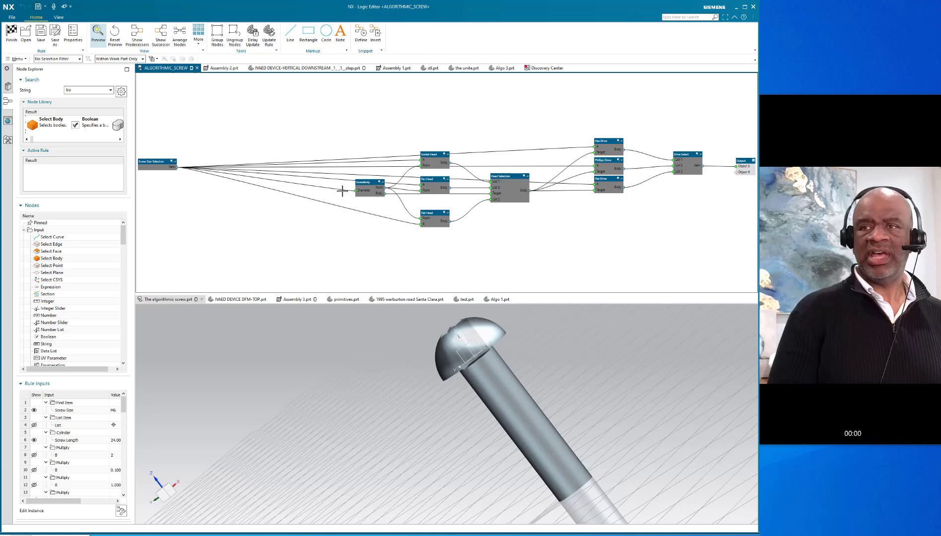
{"action": "mouse_move", "coordinate": [149, 173]}
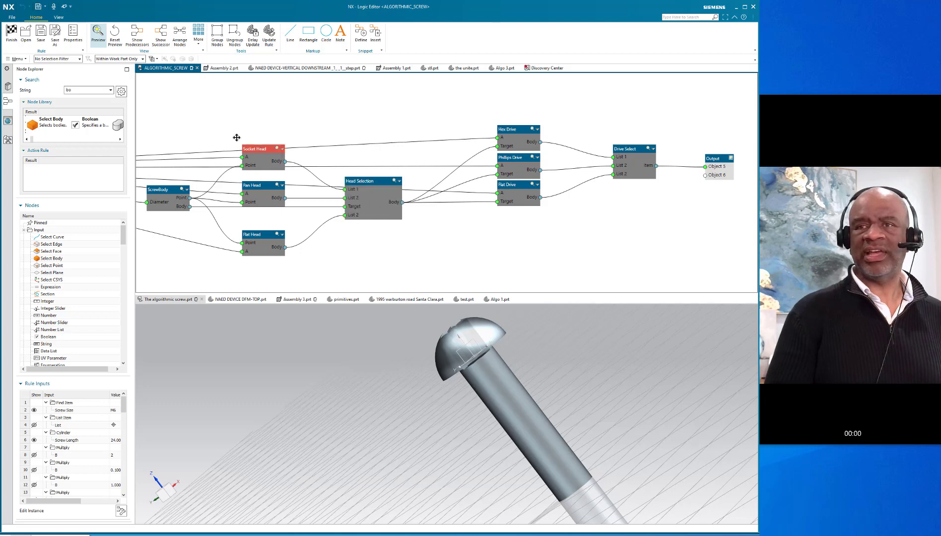
- Select the Head Selection node and toggle its compact/normal layout
{"action": "left_click", "coordinate": [372, 181]}
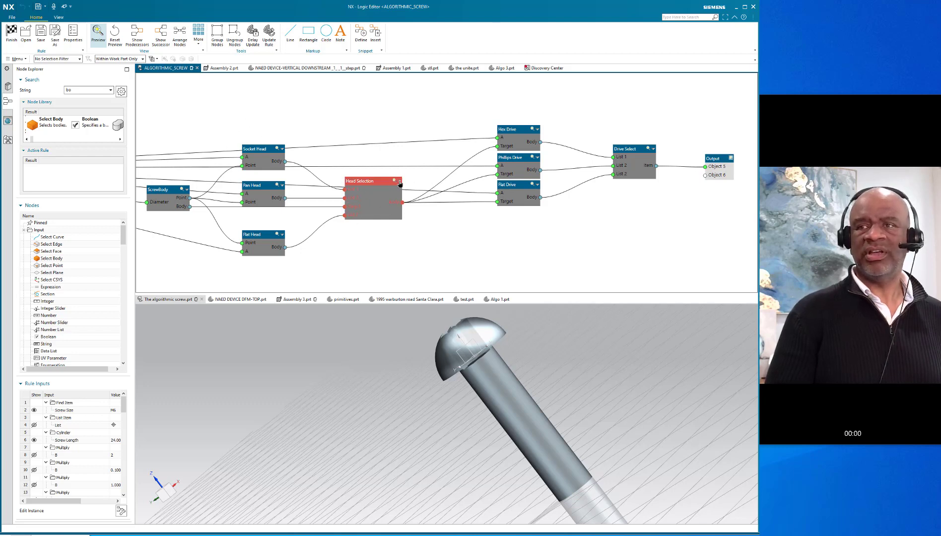
{"action": "left_click", "coordinate": [398, 181]}
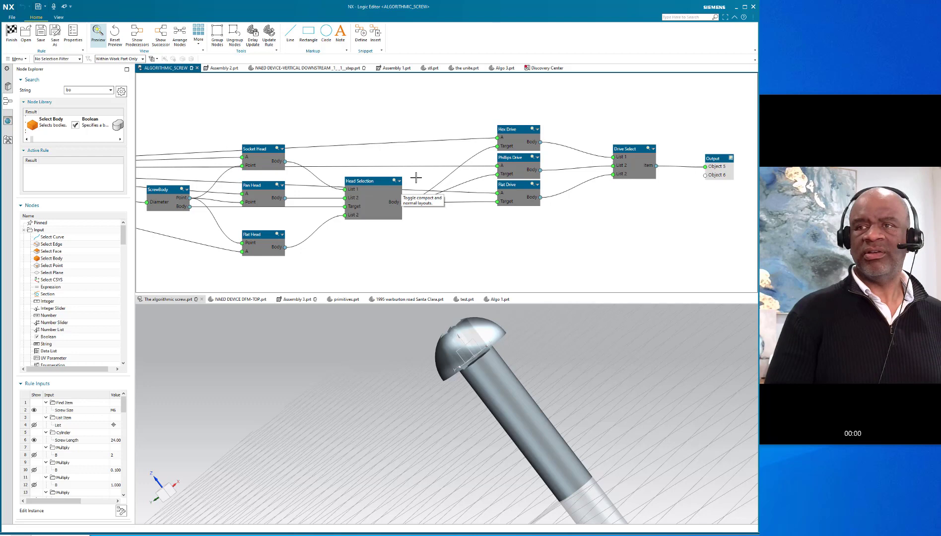
{"action": "left_click", "coordinate": [394, 181]}
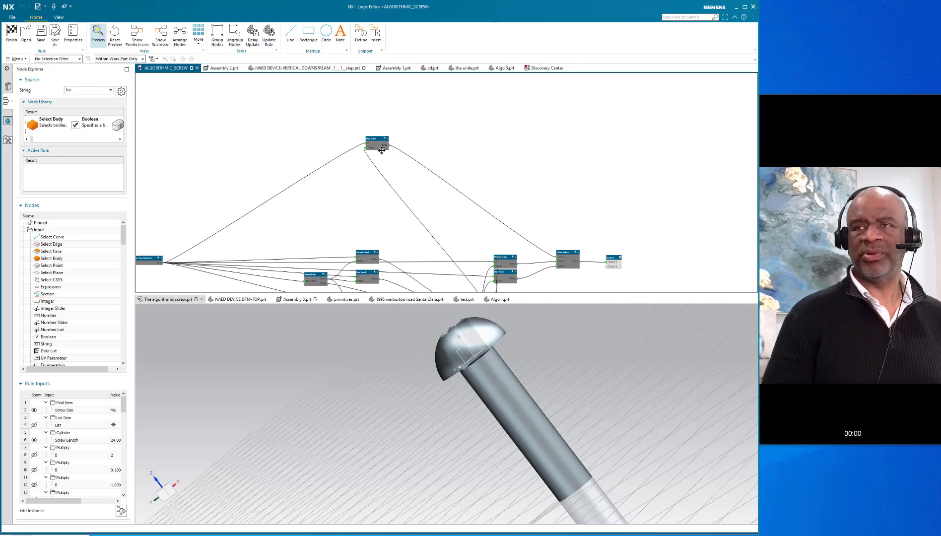
- Drag the drive node back down beside the rest of the graph
{"action": "left_click_drag", "start_coordinate": [376, 143], "coordinate": [384, 217]}
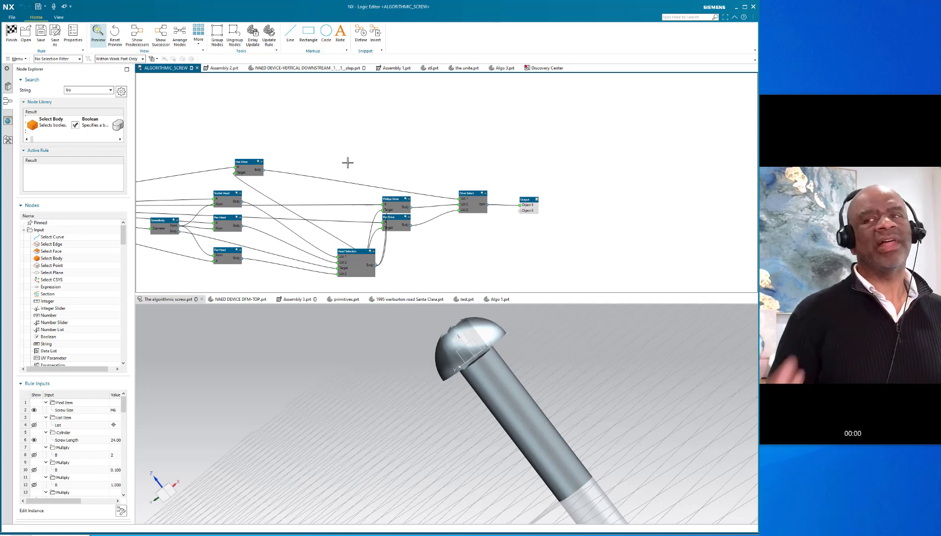
{"action": "mouse_move", "coordinate": [580, 347]}
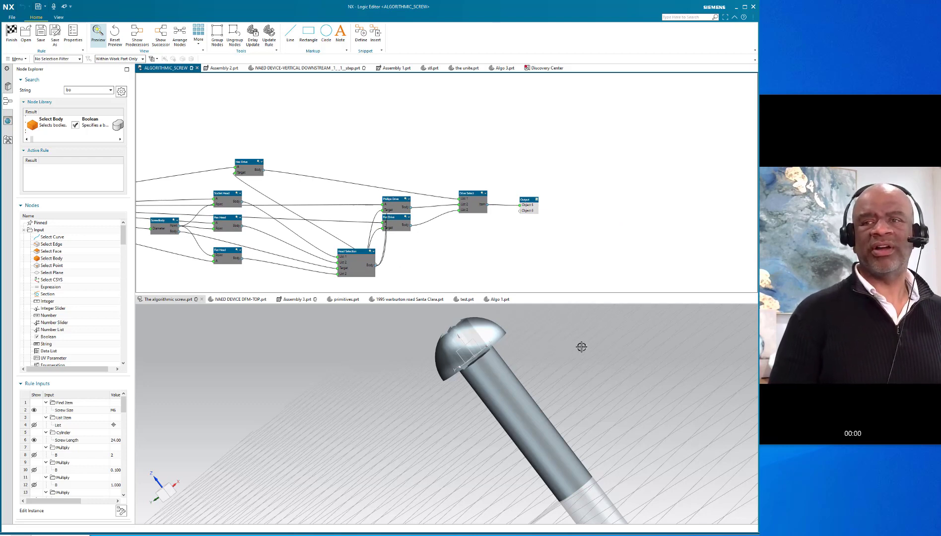
{"action": "mouse_move", "coordinate": [371, 150]}
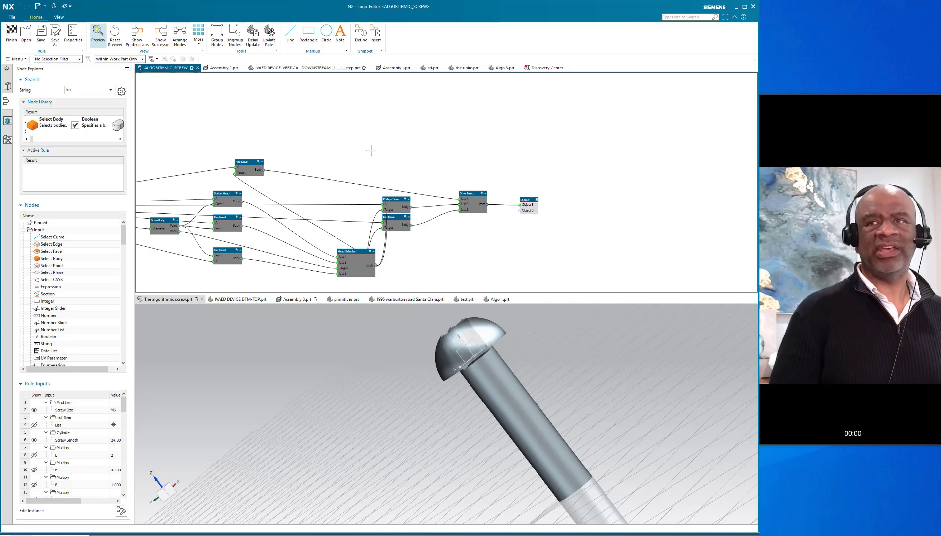
{"action": "mouse_move", "coordinate": [443, 178]}
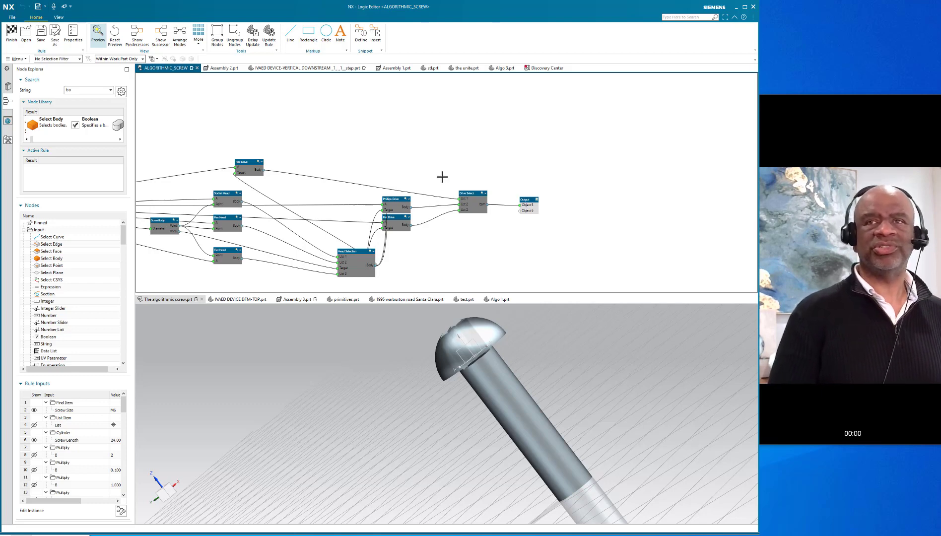
{"action": "mouse_move", "coordinate": [336, 135]}
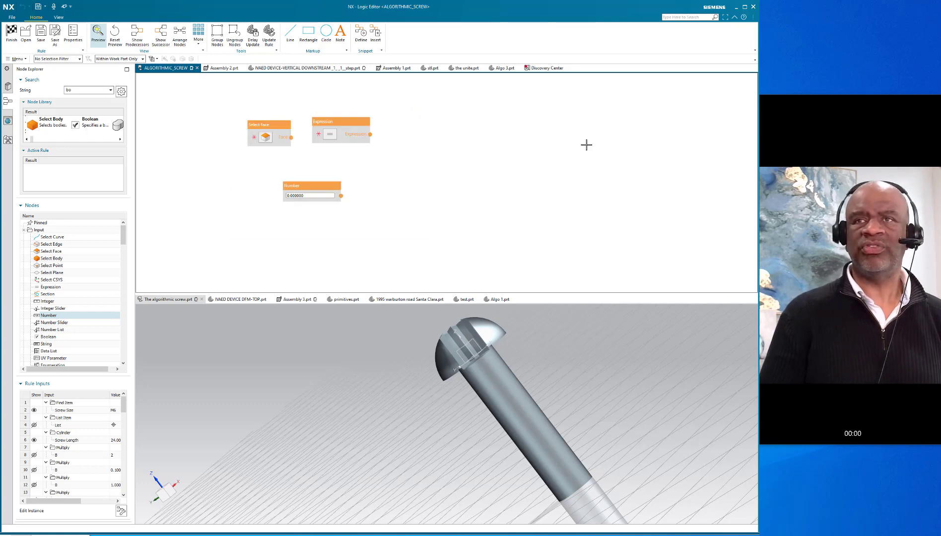
- Group the three selected nodes as 'Steves new group' and shift the group down-right
{"action": "left_click", "coordinate": [217, 34]}
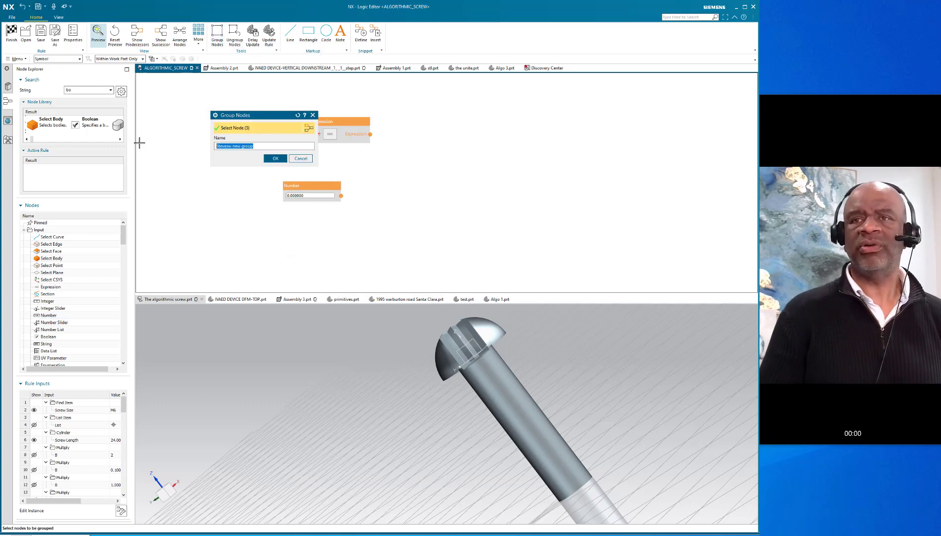
{"action": "type", "text": "s"}
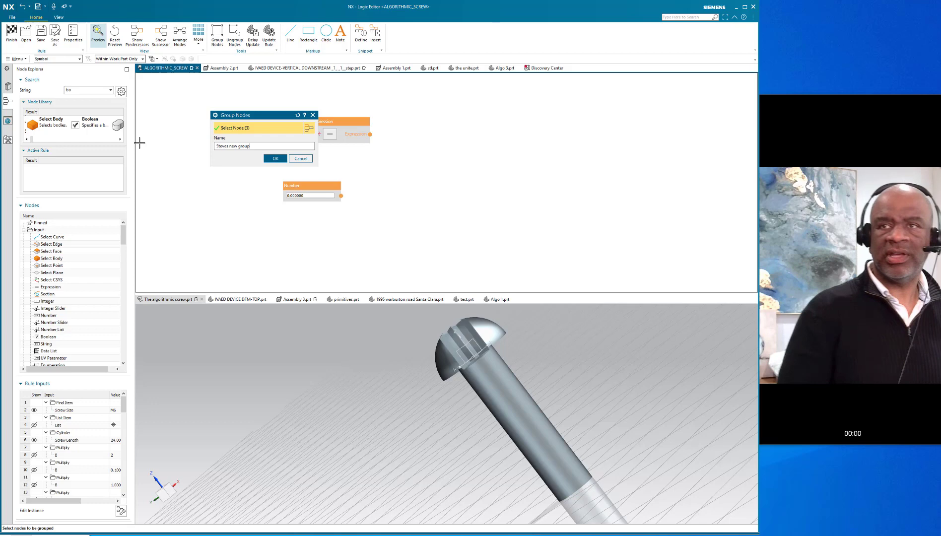
{"action": "left_click", "coordinate": [274, 158]}
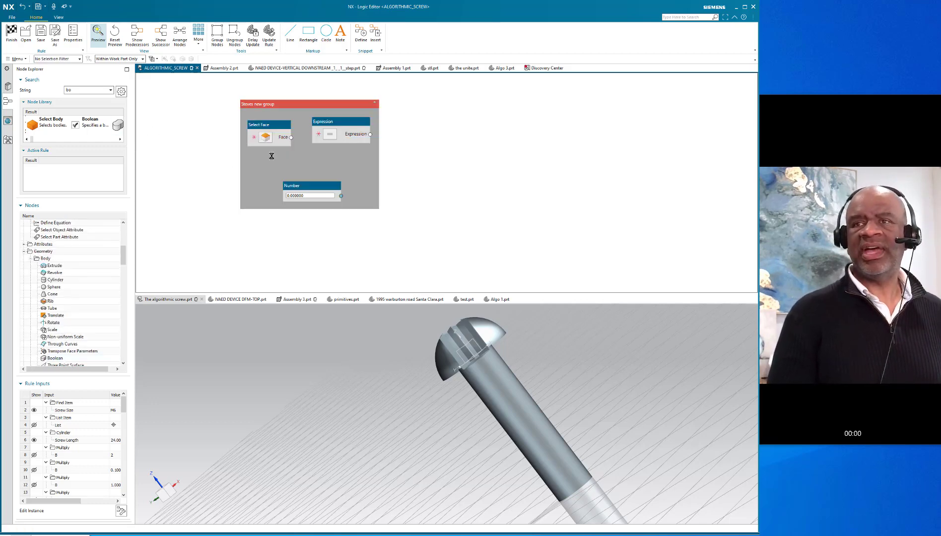
{"action": "left_click_drag", "start_coordinate": [307, 104], "coordinate": [405, 136]}
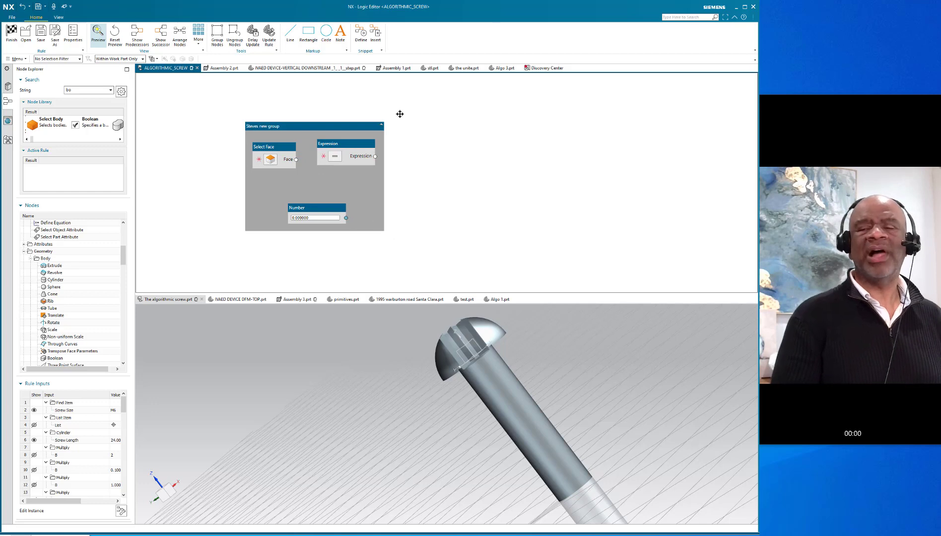
{"action": "mouse_move", "coordinate": [371, 116]}
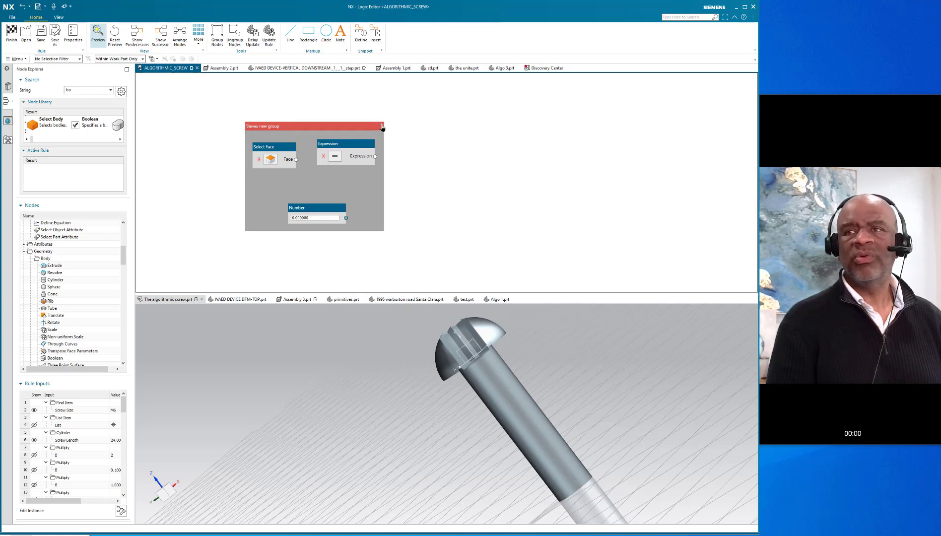
- Collapse 'Steves new group' to its title bar, then dissolve the group
{"action": "left_click", "coordinate": [381, 127]}
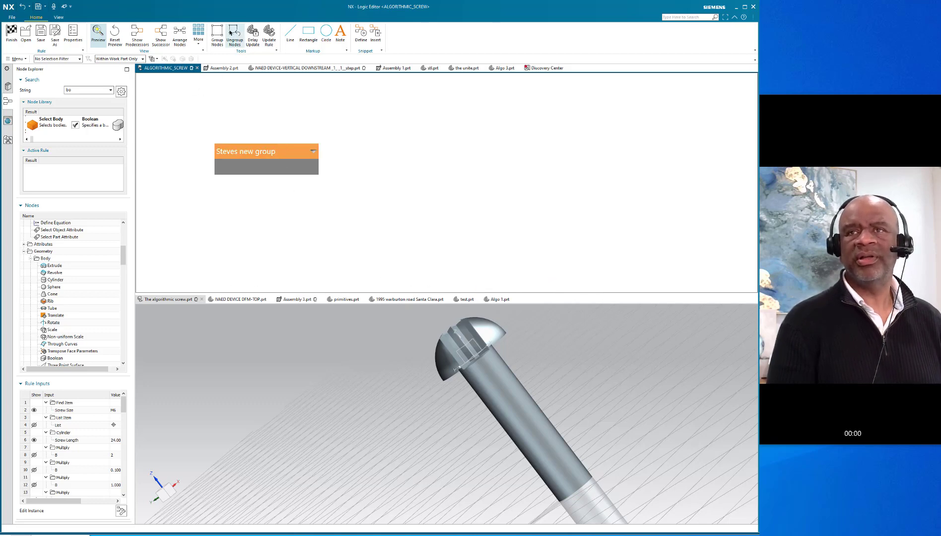
{"action": "left_click", "coordinate": [80, 58]}
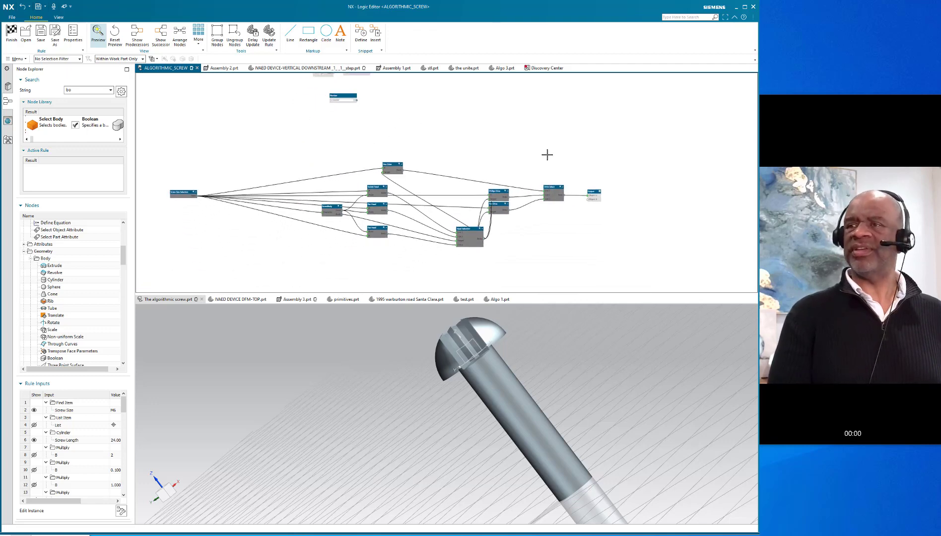
{"action": "mouse_move", "coordinate": [540, 157]}
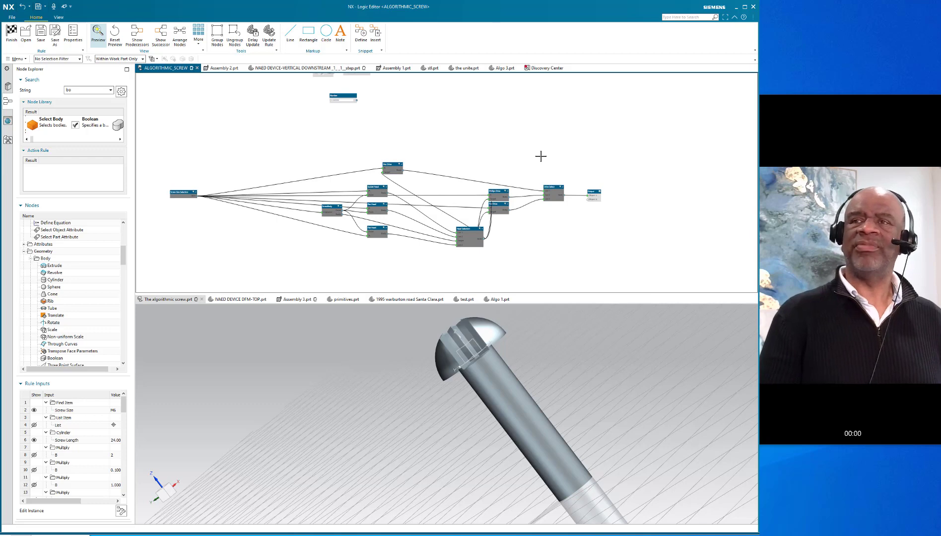
{"action": "mouse_move", "coordinate": [396, 116]}
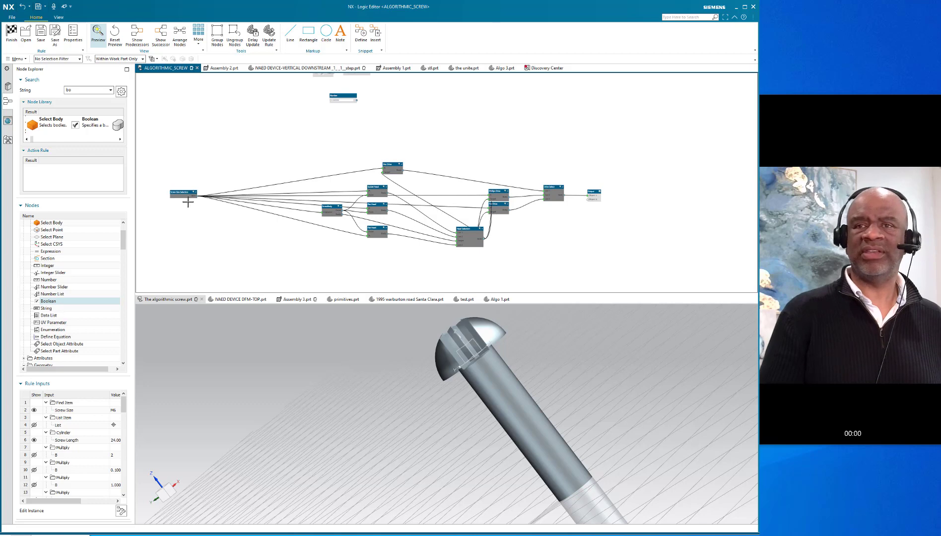
{"action": "mouse_move", "coordinate": [257, 195]}
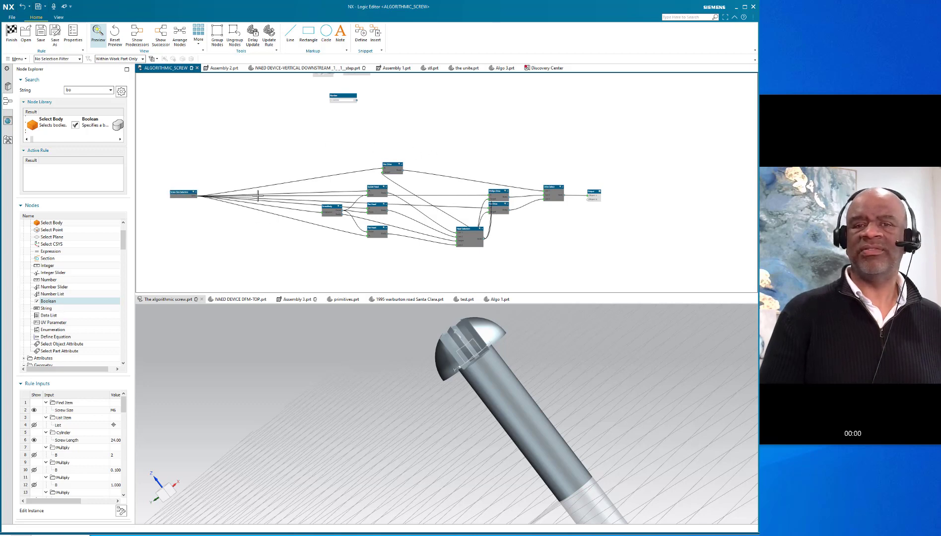
{"action": "mouse_move", "coordinate": [593, 176]}
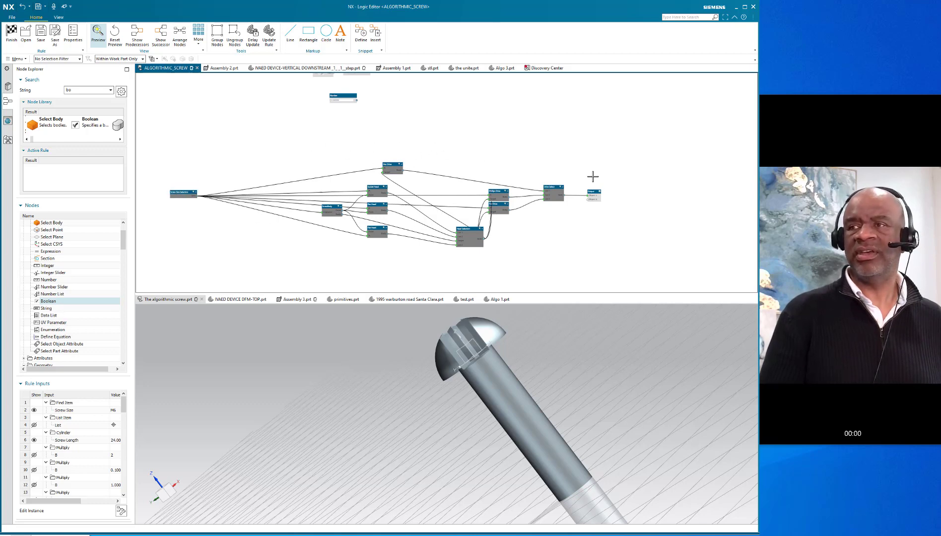